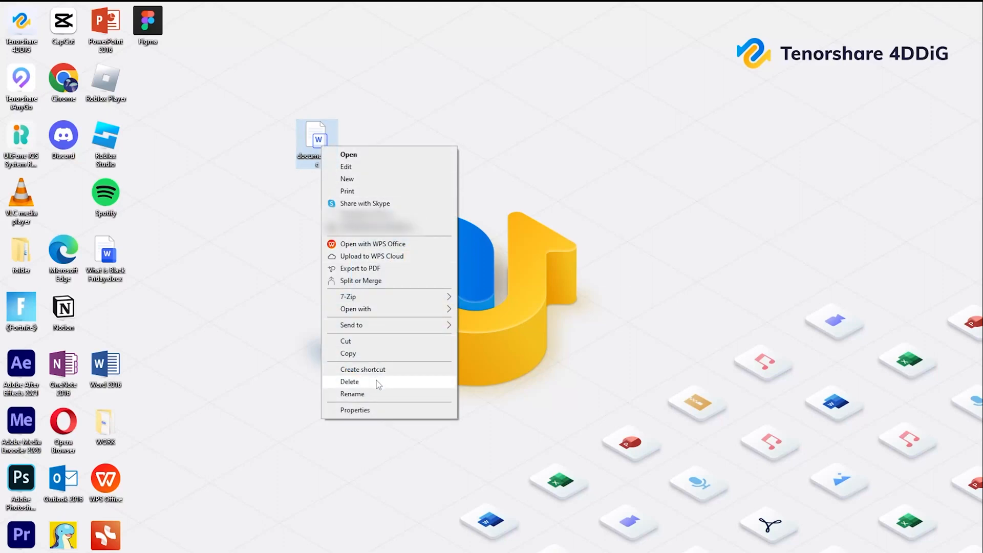
Step: Shift-delete the Word document from the desktop so it bypasses the Recycle Bin
left_click(349, 381)
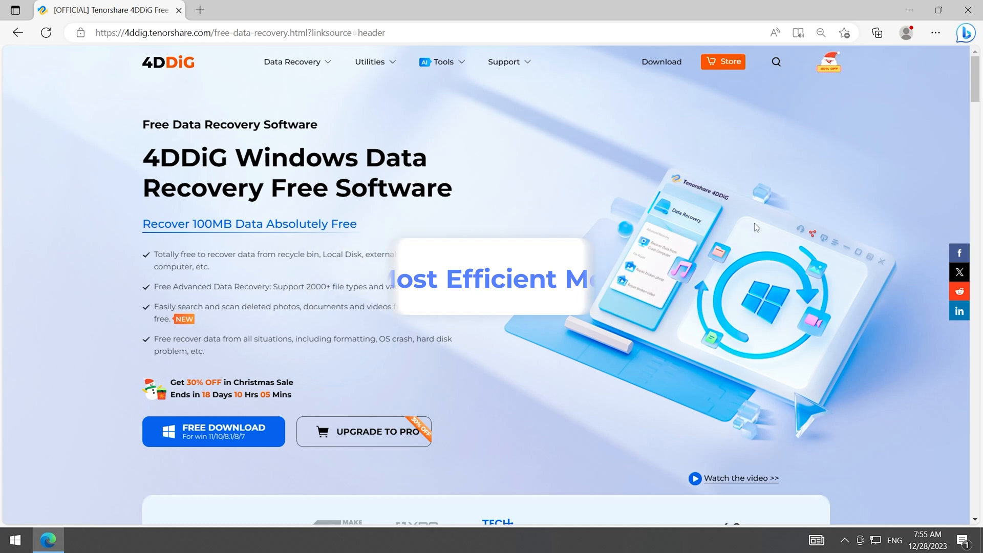
Step: Download the free 4DDiG installer from the page and start its installation
scroll("down", 3)
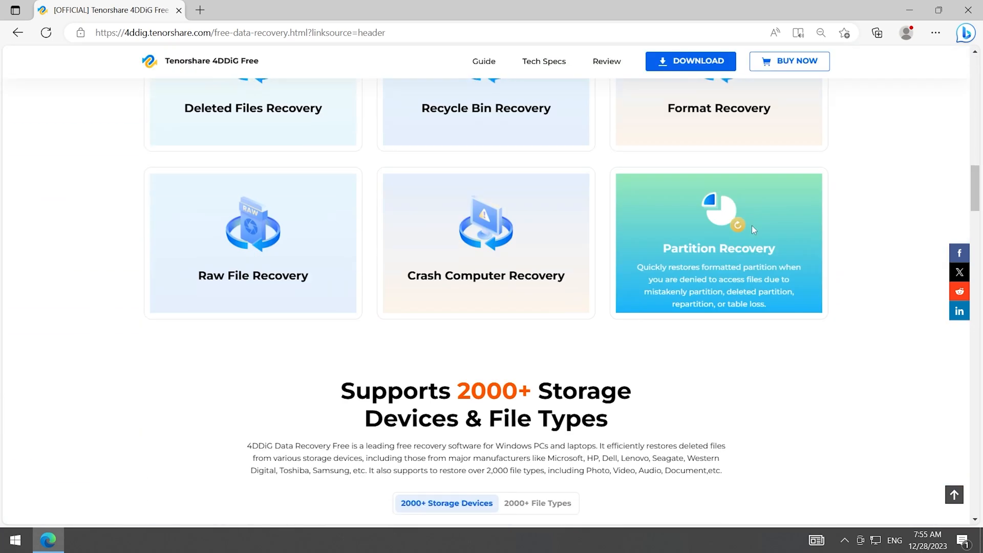
scroll("down", 3)
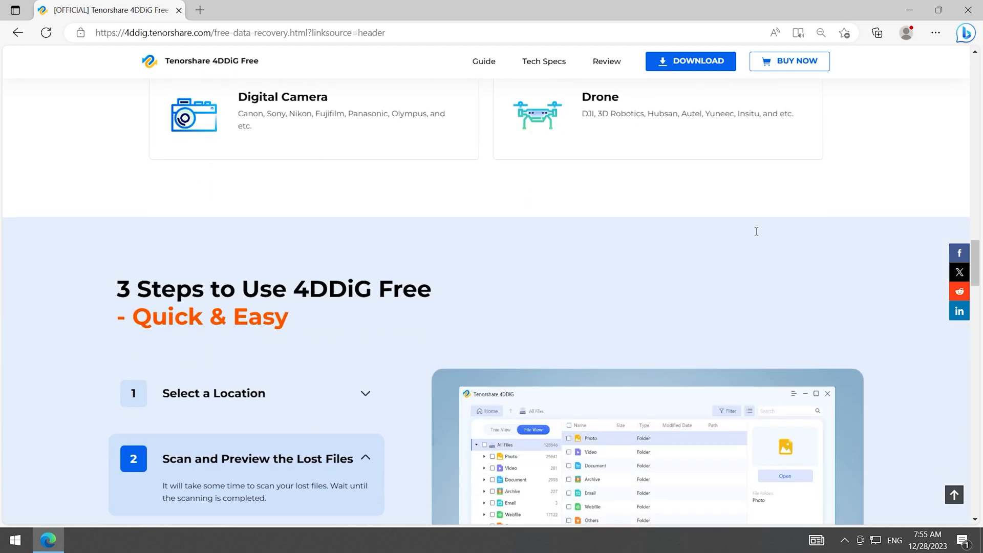
scroll("down", 3)
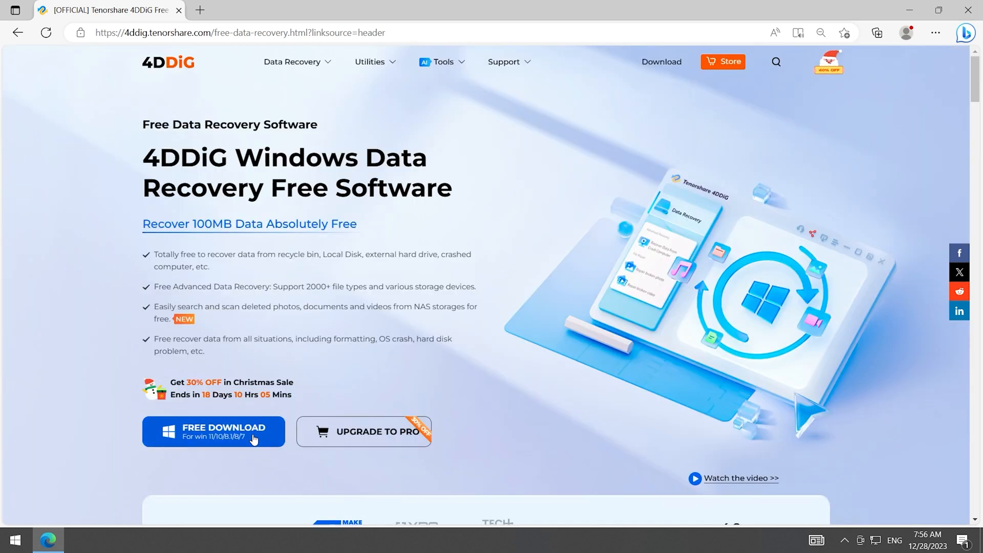
left_click(213, 431)
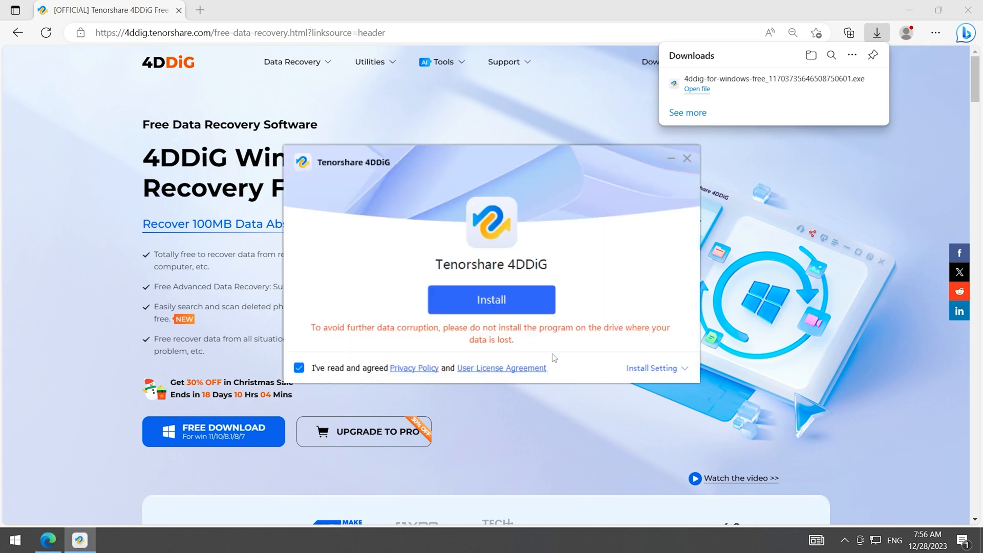
left_click(490, 299)
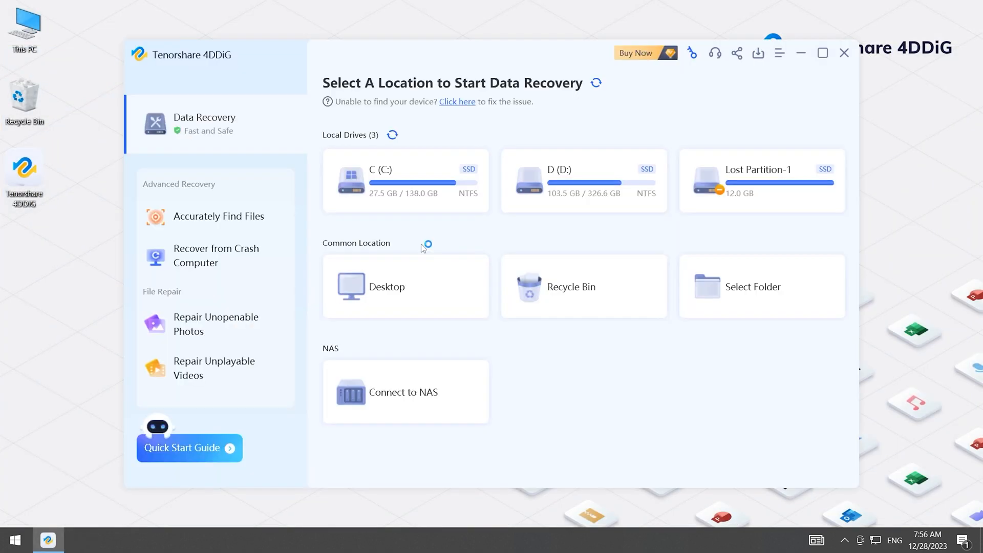
Step: Claim the free 100MB offer, rescan the location for Photo, Video and Document file types
left_click(737, 53)
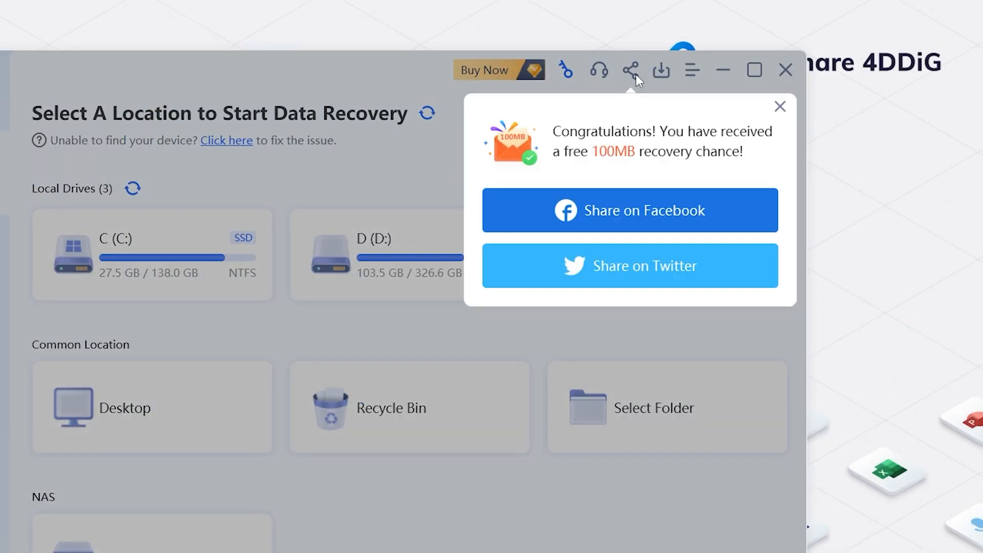
left_click(780, 105)
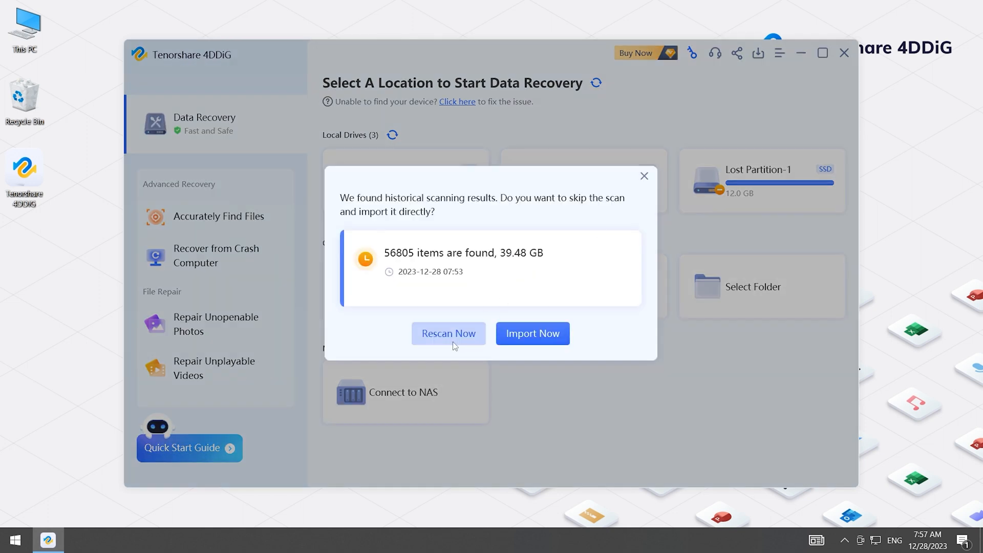
left_click(448, 332)
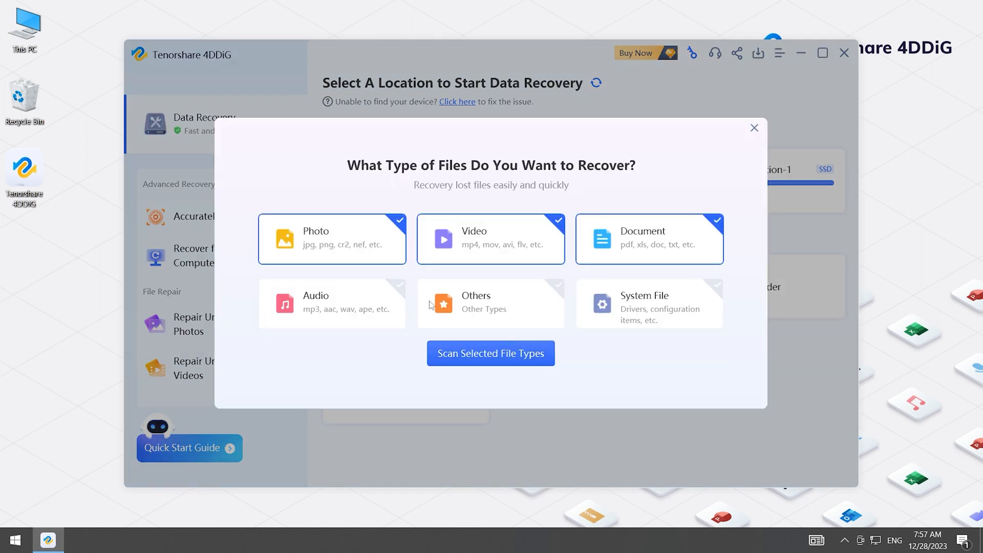
left_click(754, 128)
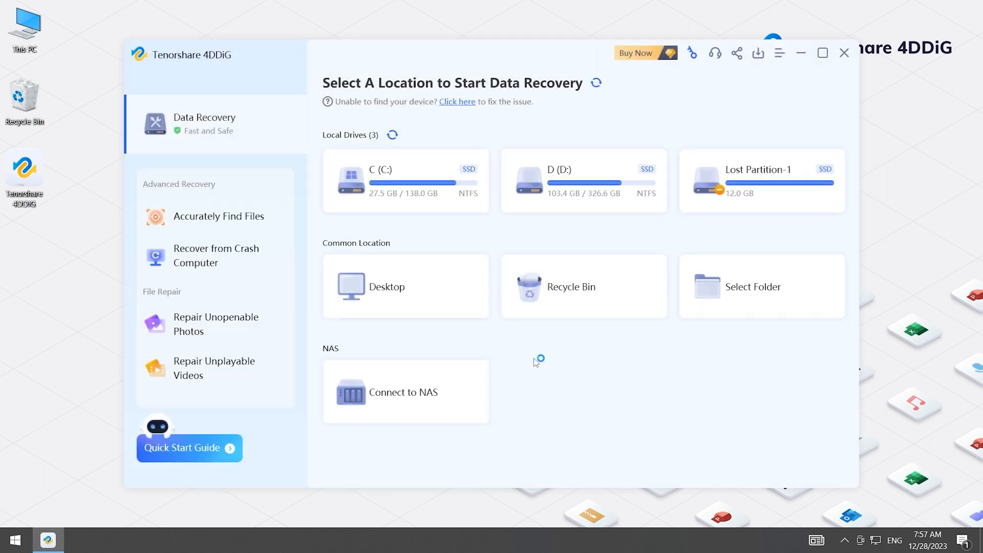
left_click(564, 180)
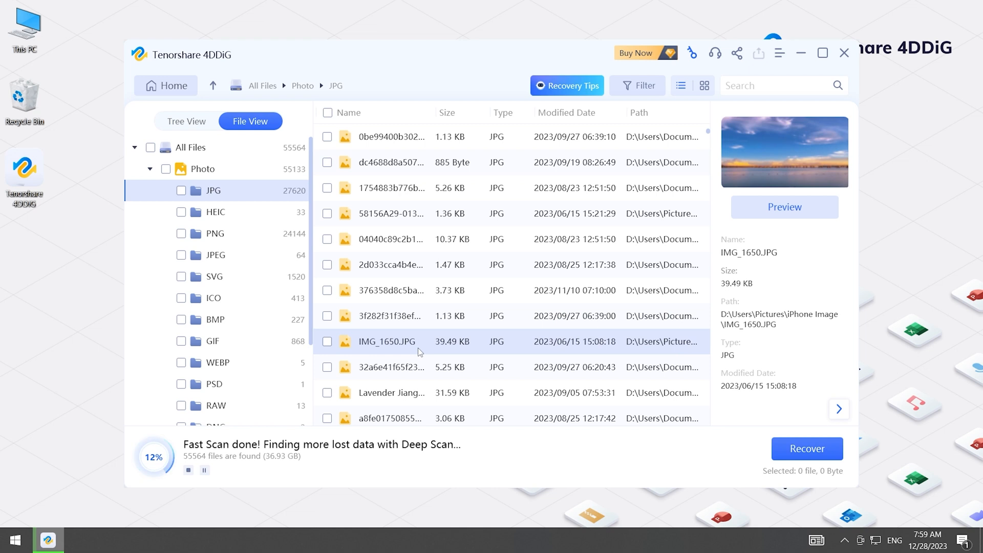
Step: Recover IMG_1650.JPG to the Desktop and view the recovered photo
left_click(326, 341)
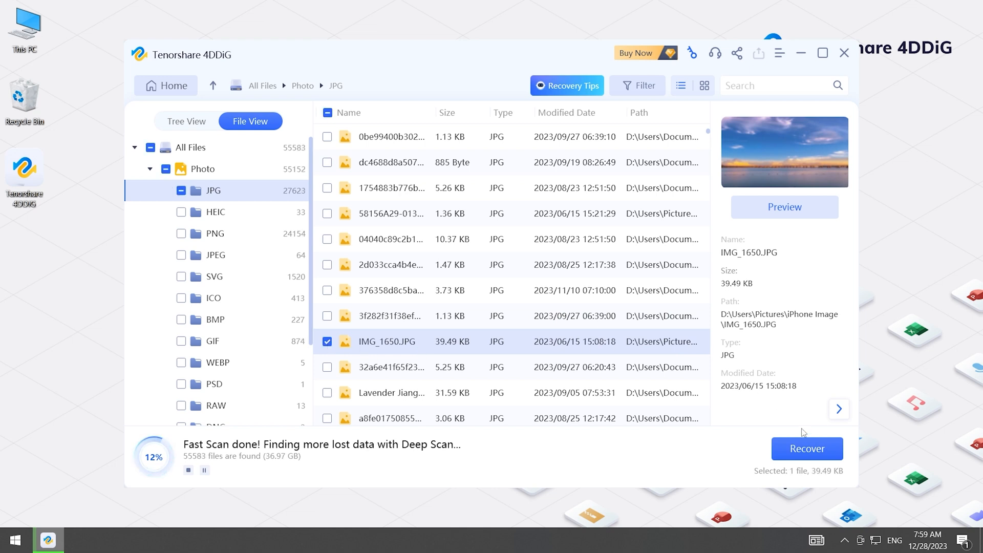
left_click(806, 449)
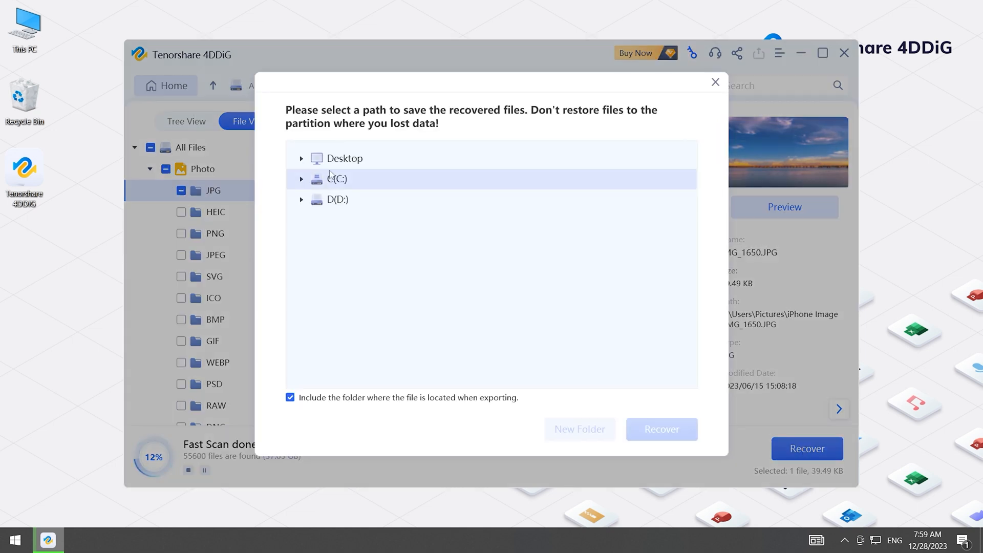
left_click(661, 429)
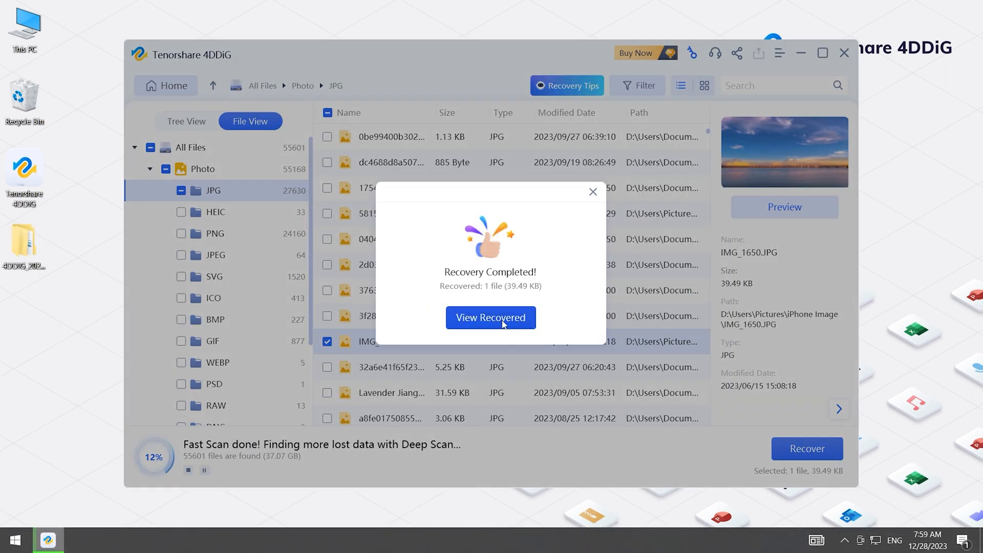
left_click(490, 317)
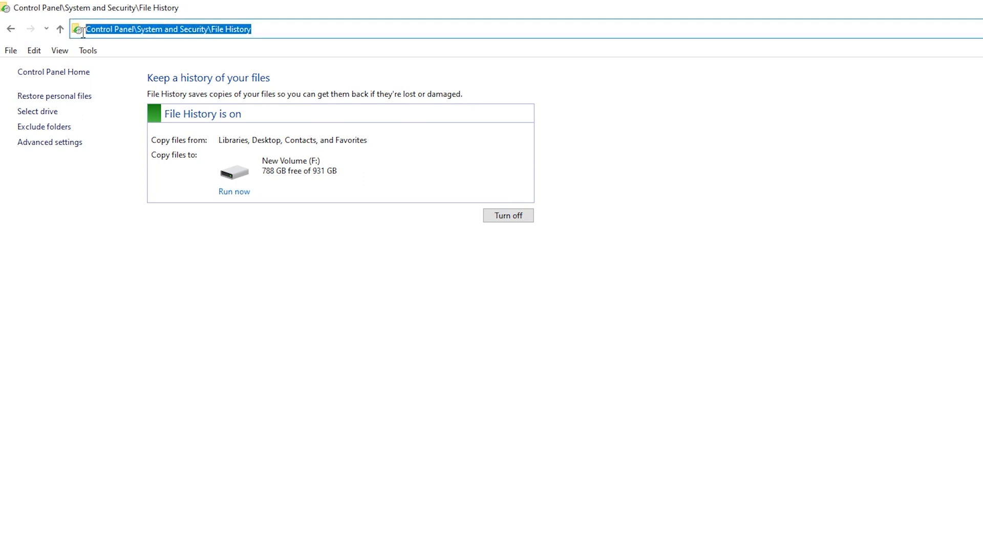
mouse_move(480, 205)
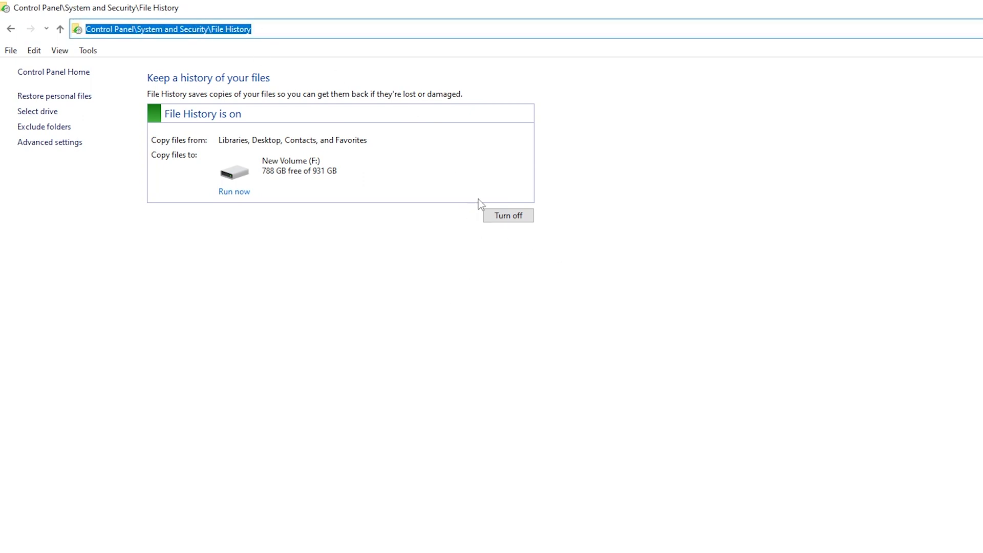
mouse_move(549, 254)
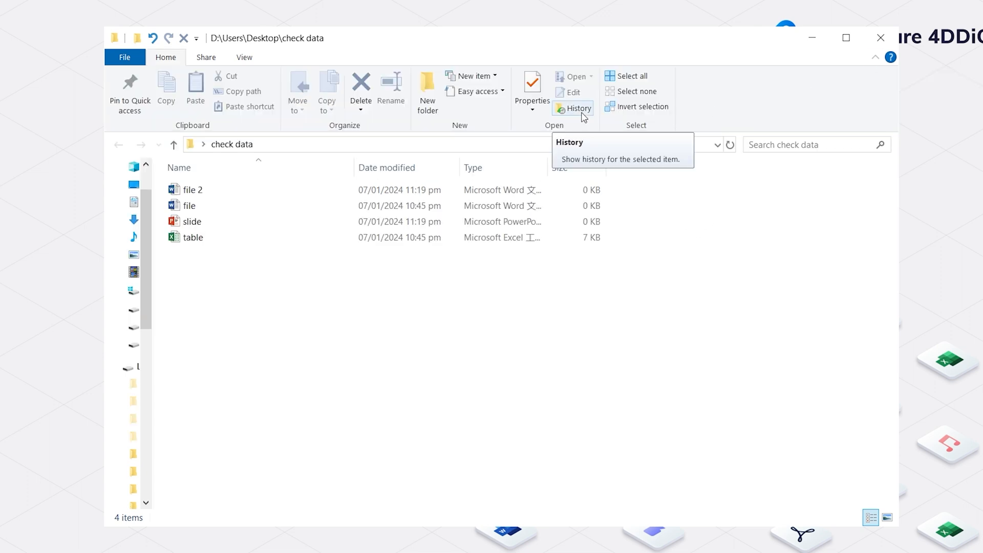
Step: Show File History's backed-up versions of the check data folder's files
left_click(577, 108)
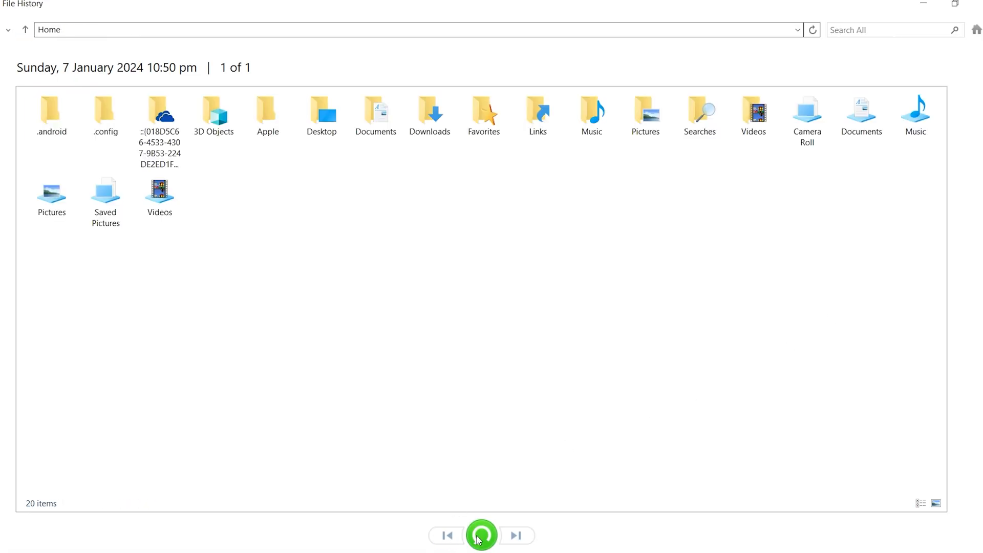
mouse_move(516, 534)
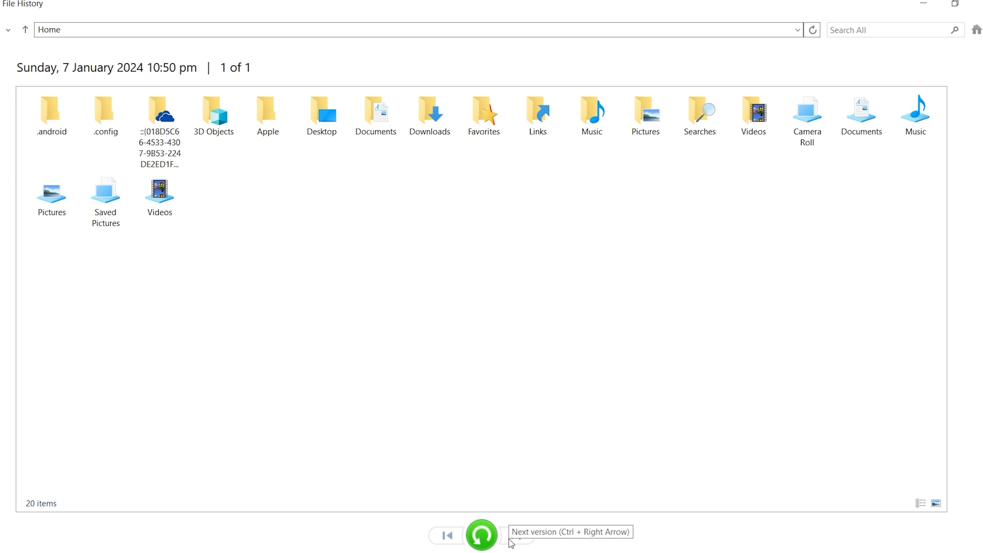
mouse_move(482, 536)
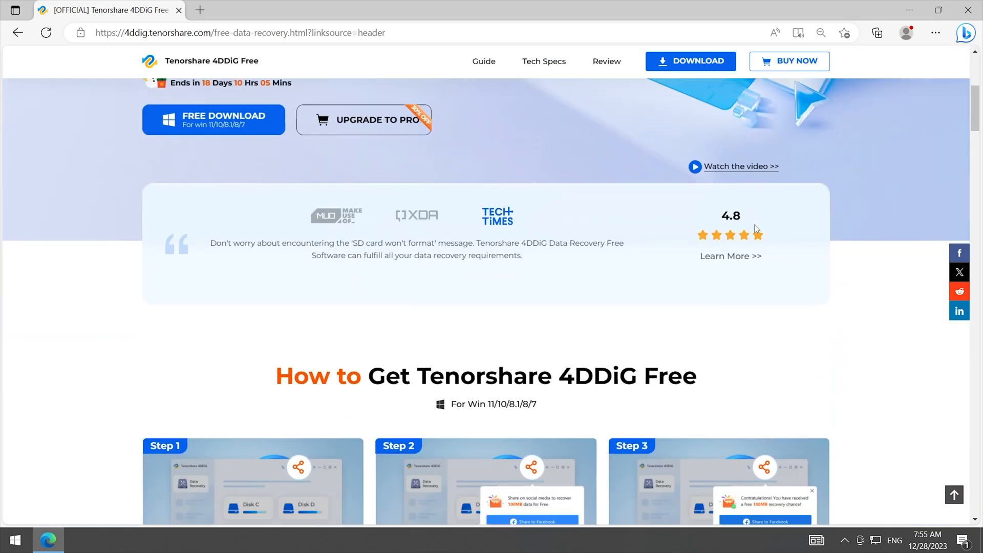
scroll("down", 3)
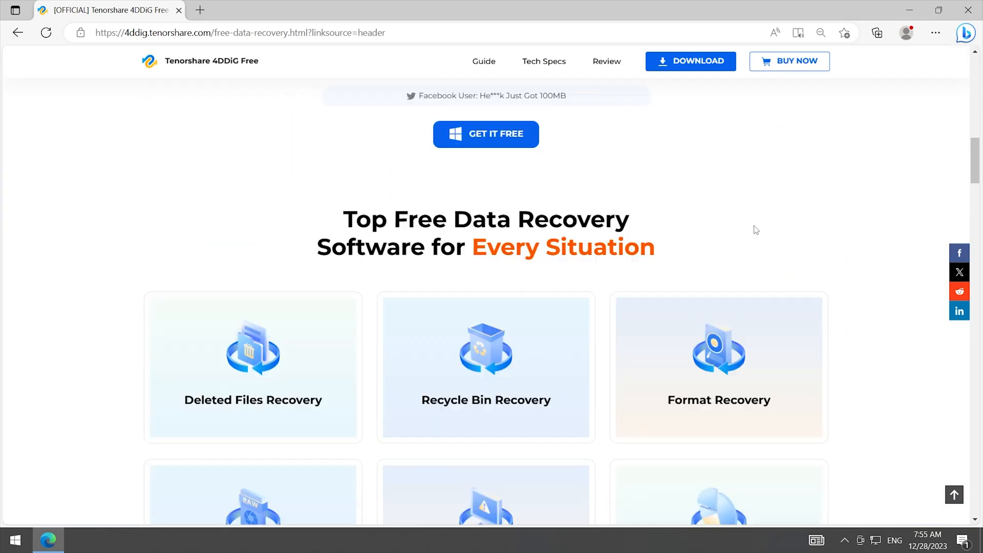
scroll("down", 3)
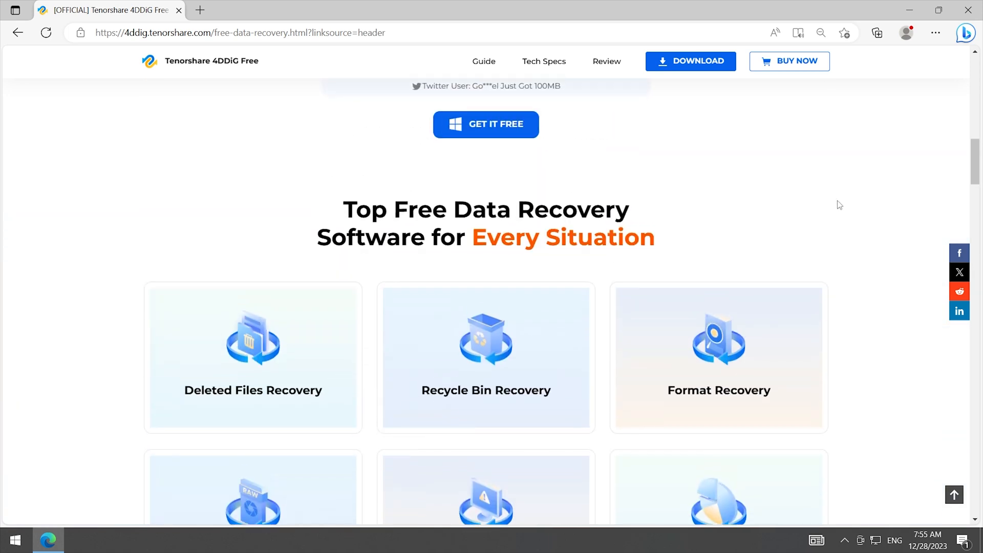
scroll("up", 3)
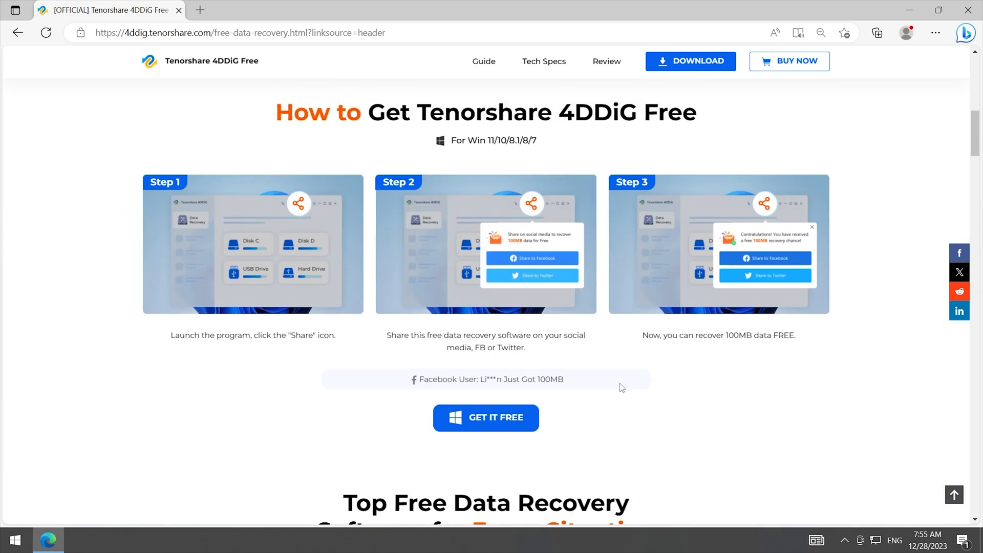